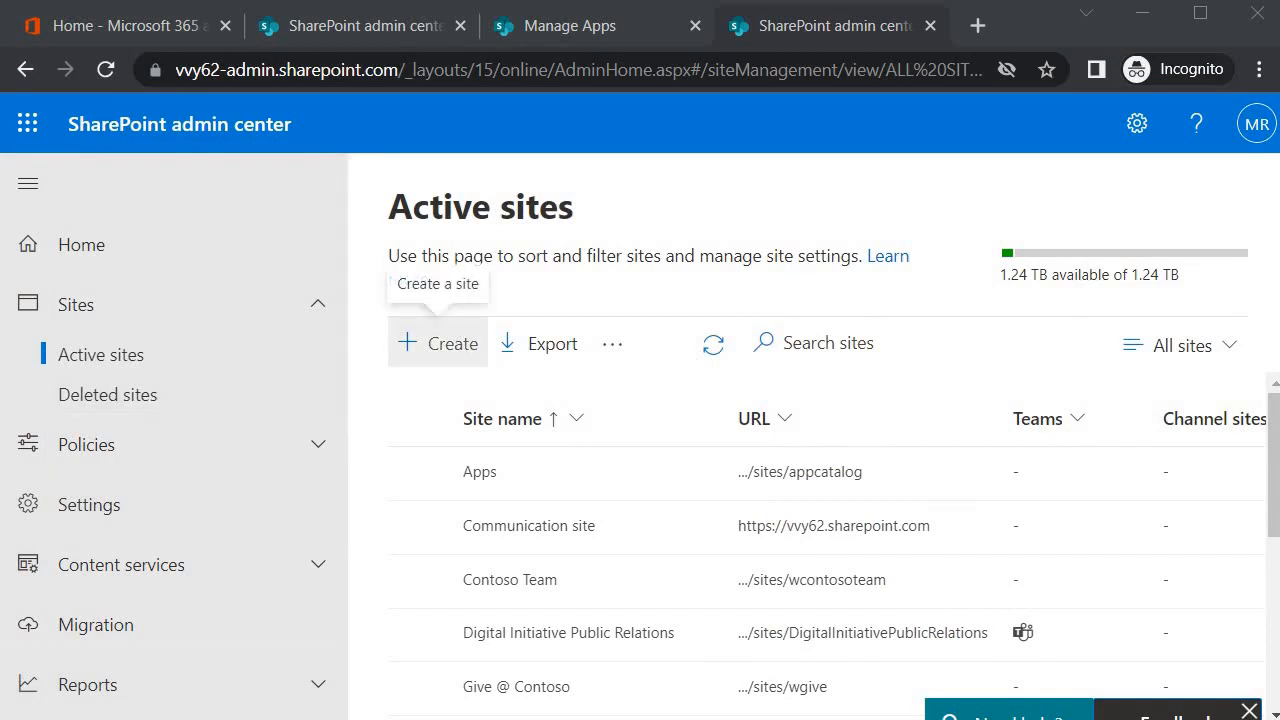
Start a new site from Active sites to reach the team/communication site choice.
click(437, 343)
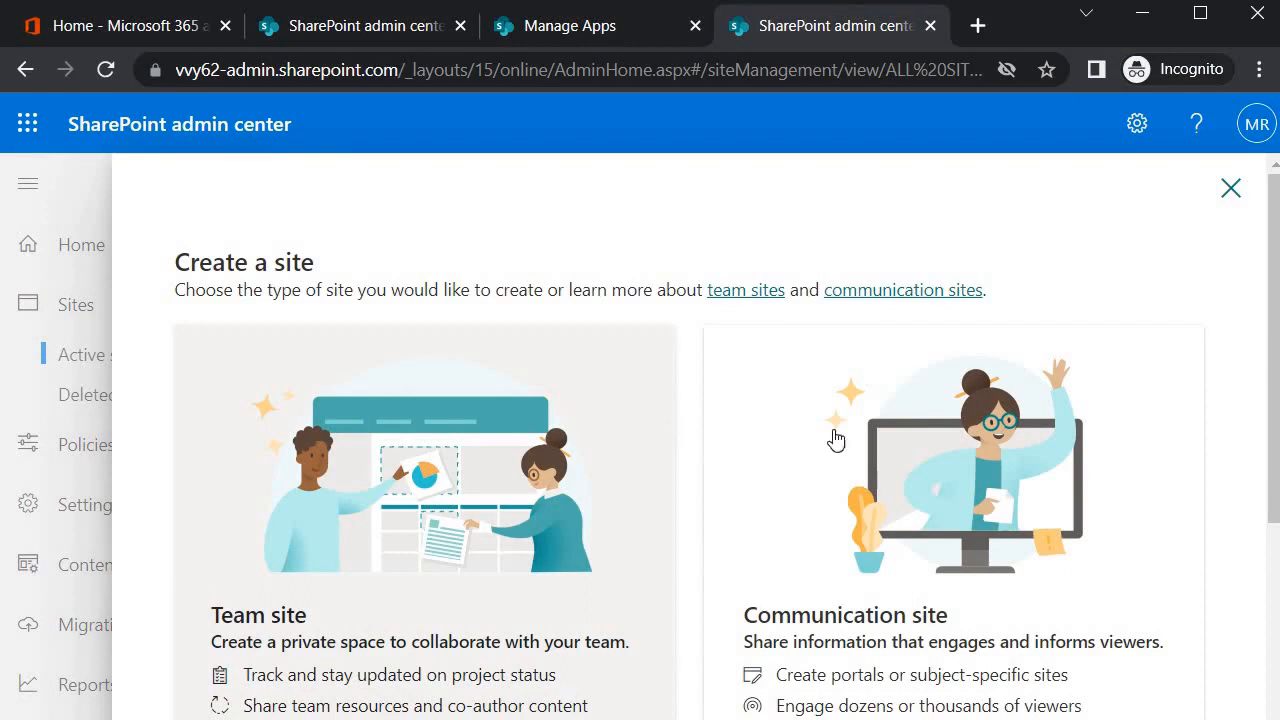
mouse_move(703, 423)
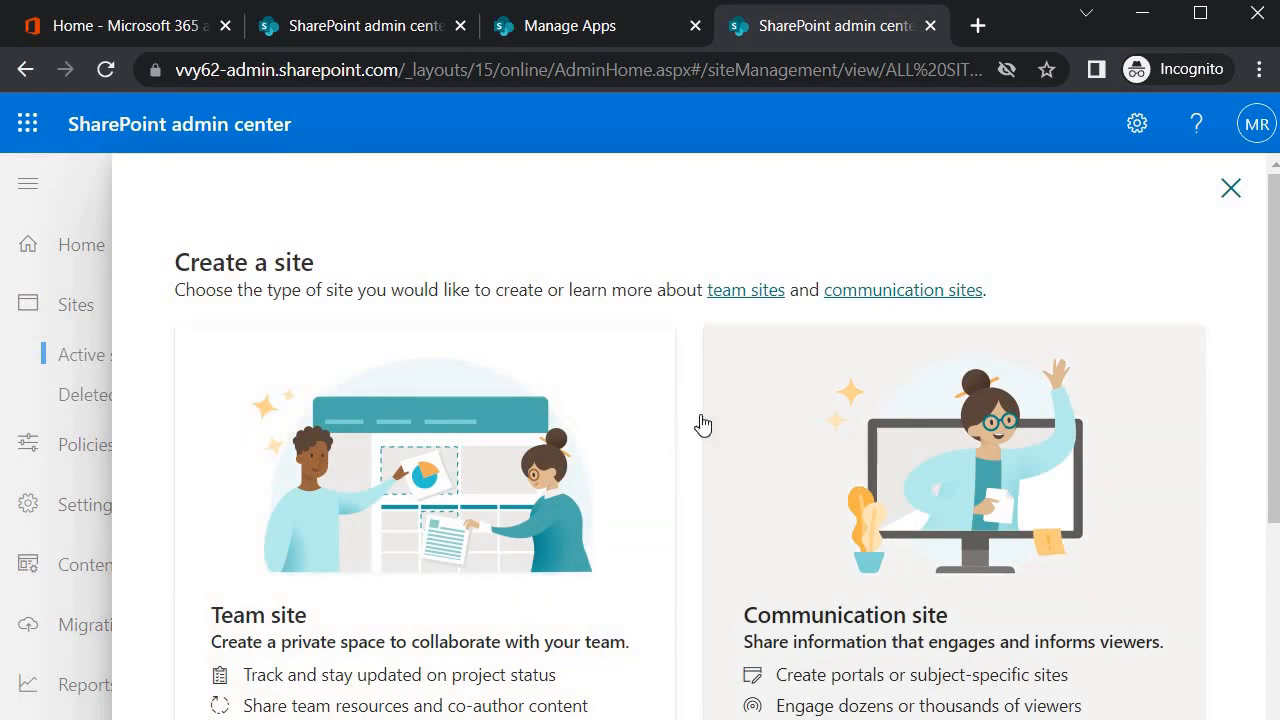
Choose a private Team site named 'SPFX EXERCISES' and pick its group owner.
click(424, 470)
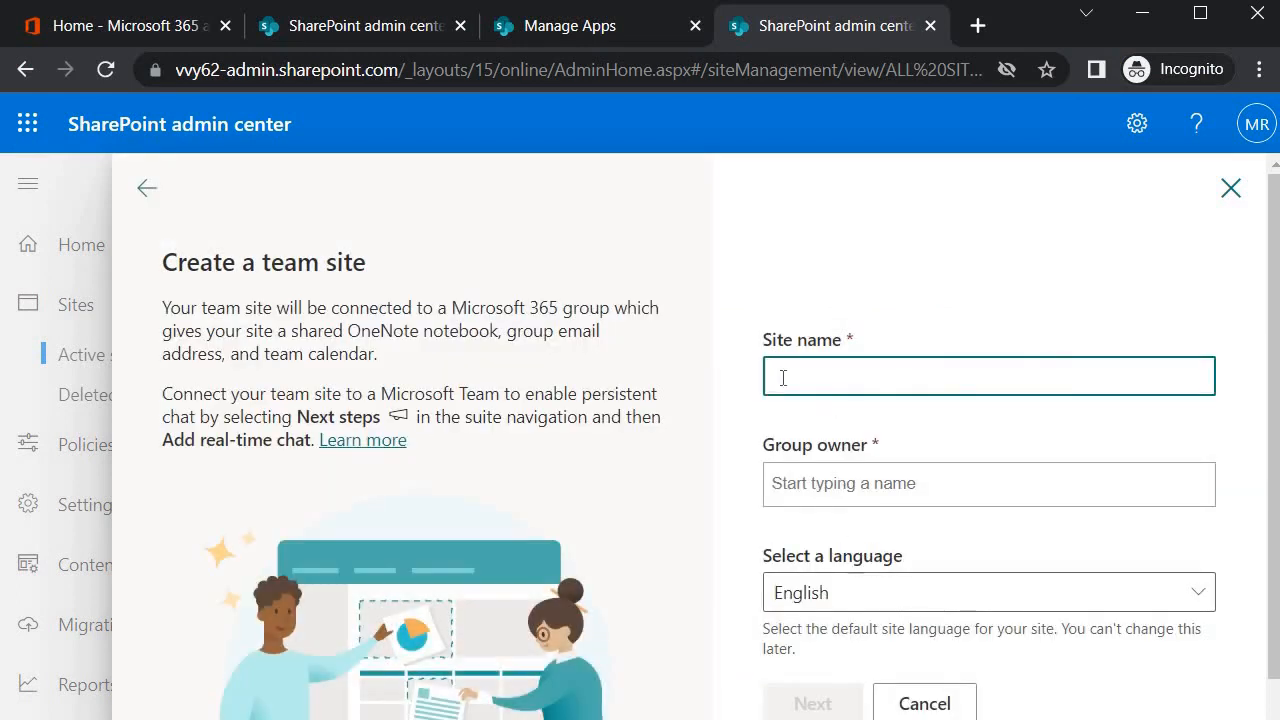
mouse_move(884, 278)
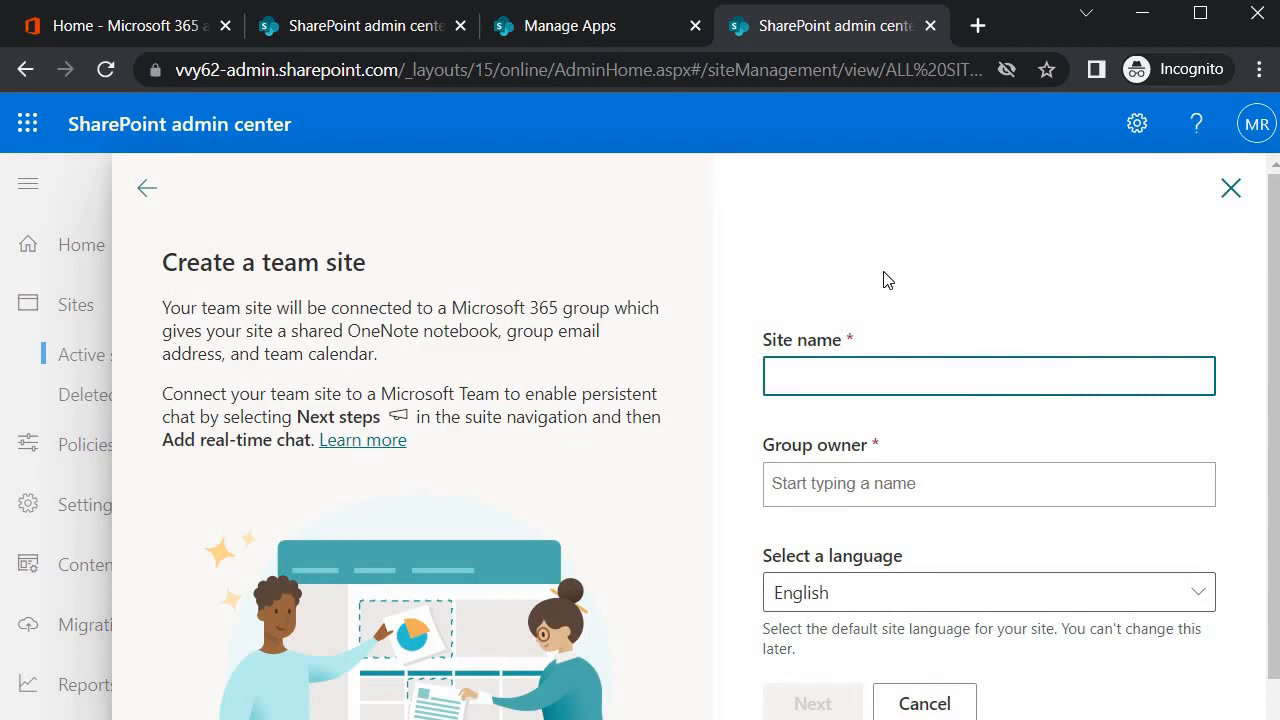
text(SPFX EXERCISE)
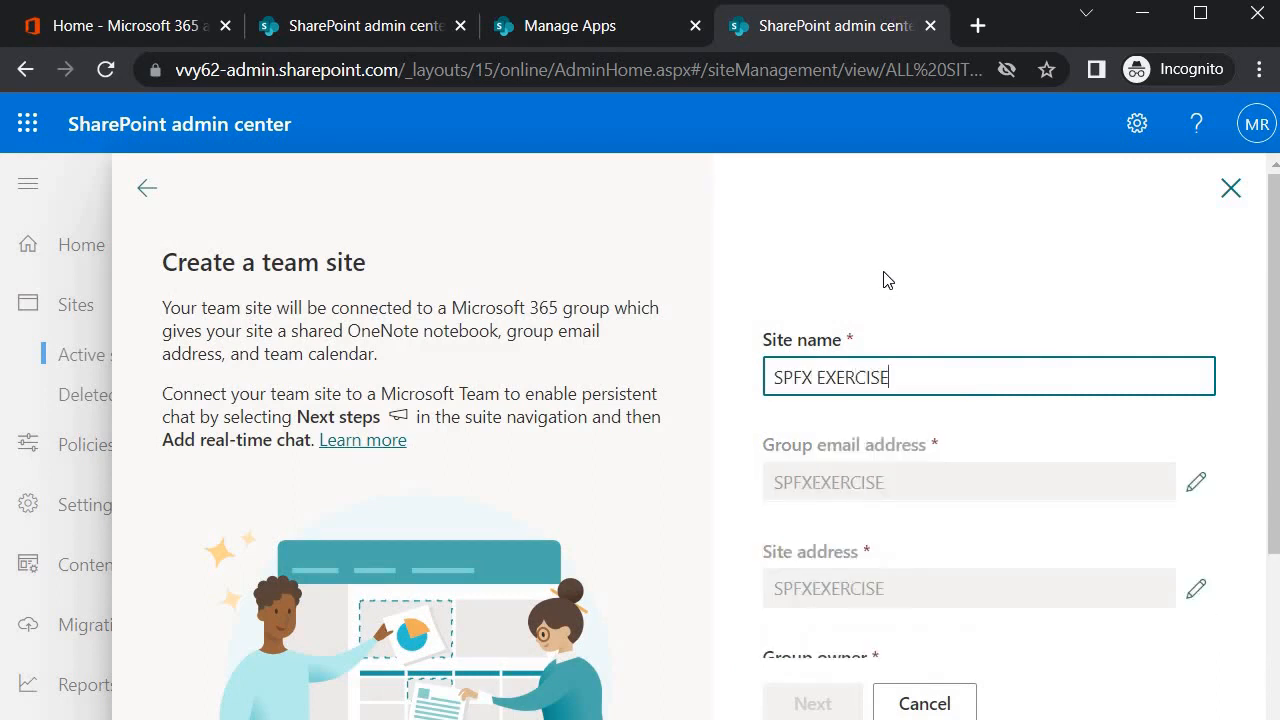
scroll(down, 3)
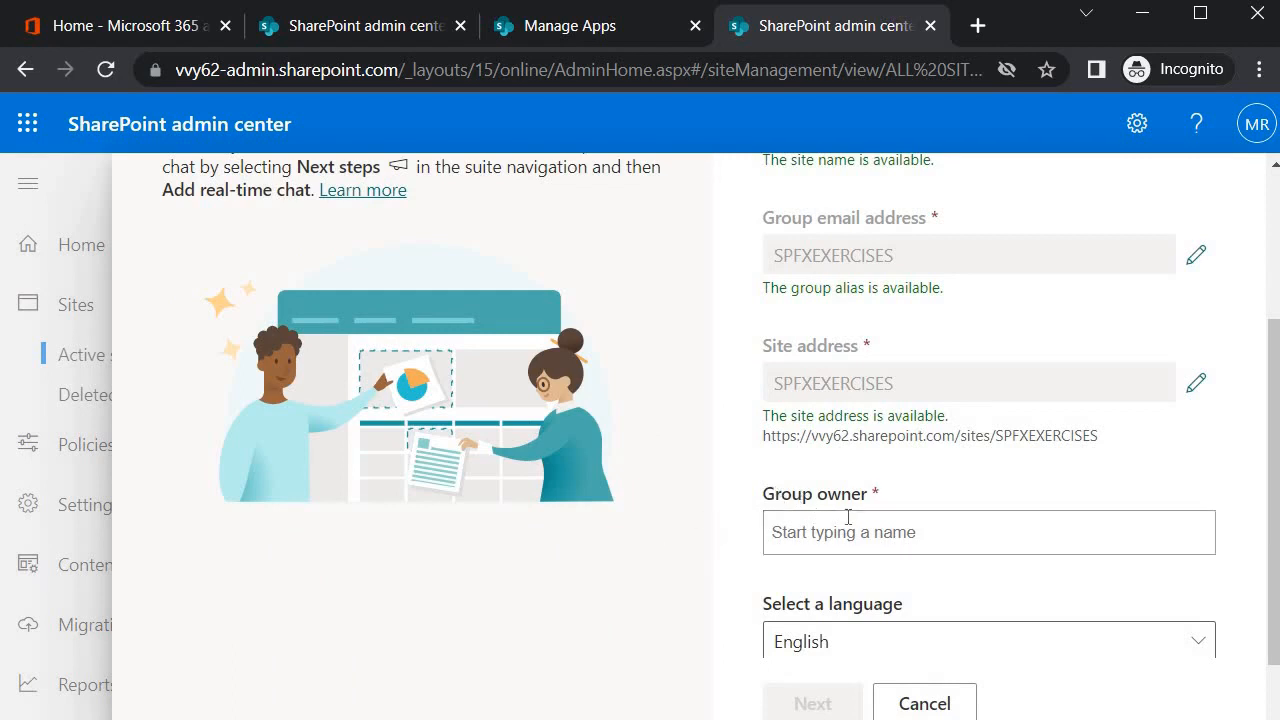
click(988, 531)
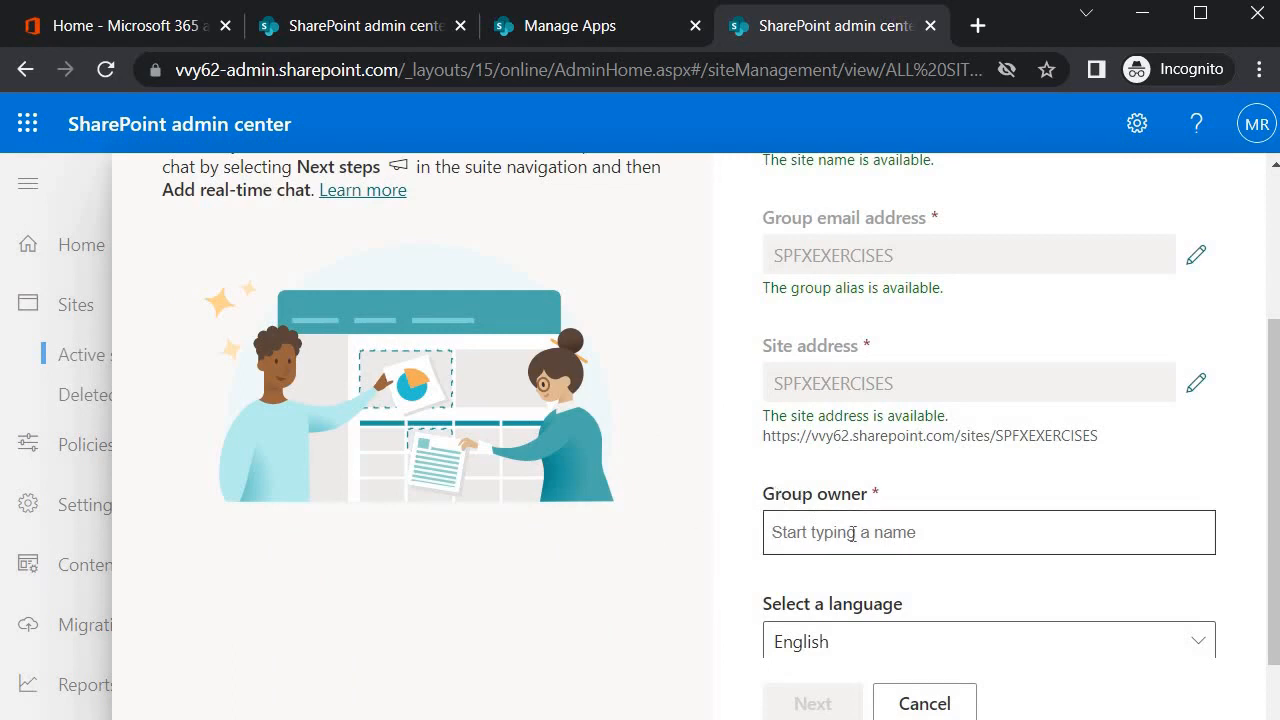
click(988, 531)
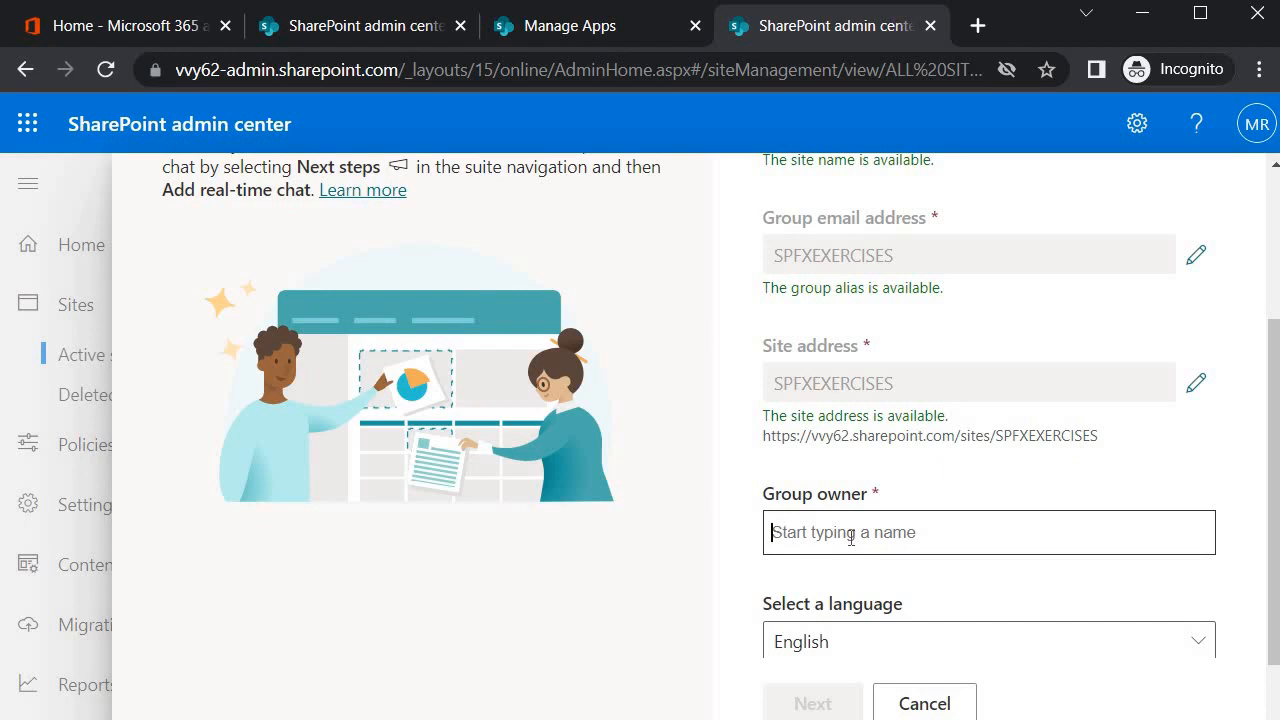
click(812, 702)
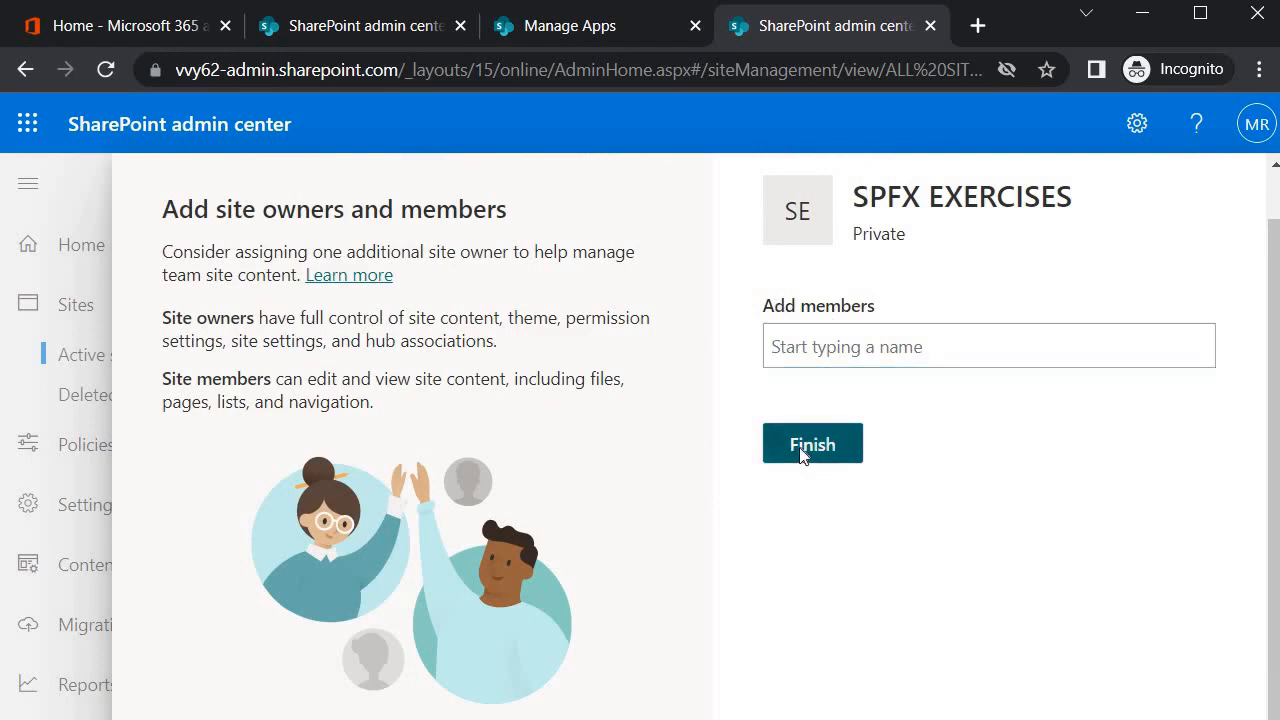
Finish without adding members, then open SPFX EXERCISES from Active sites.
click(812, 443)
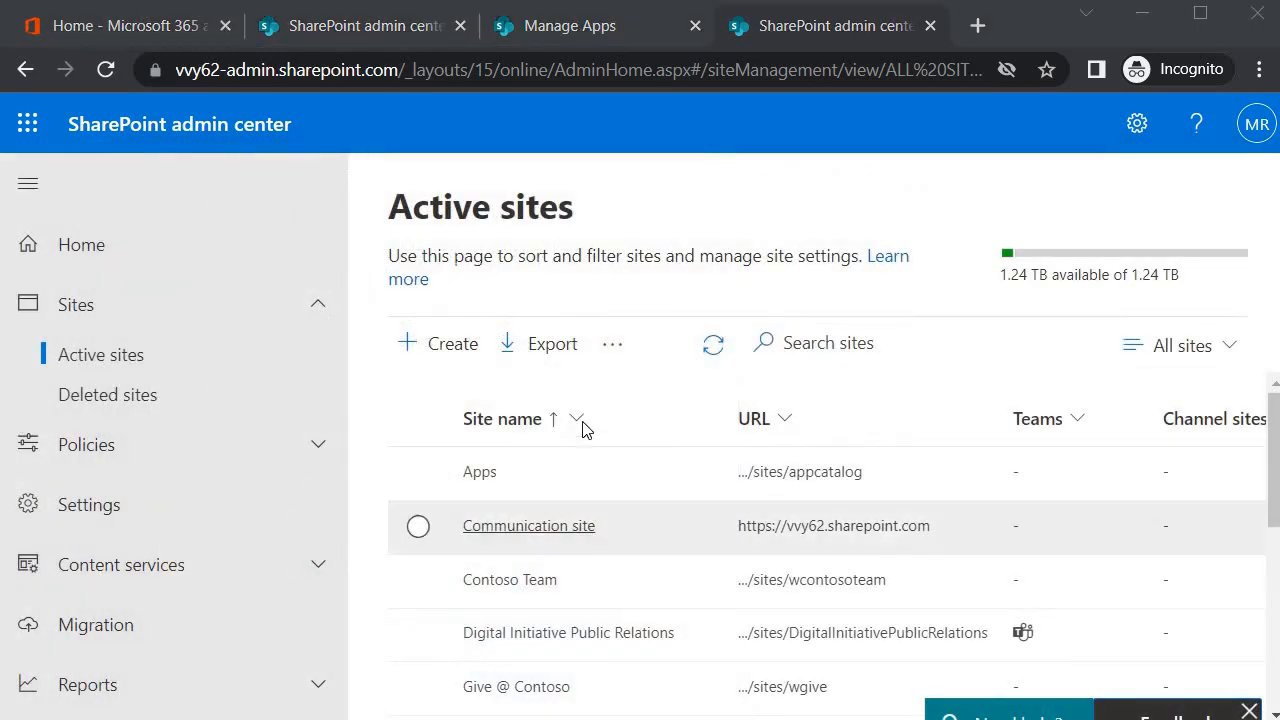
mouse_move(585, 428)
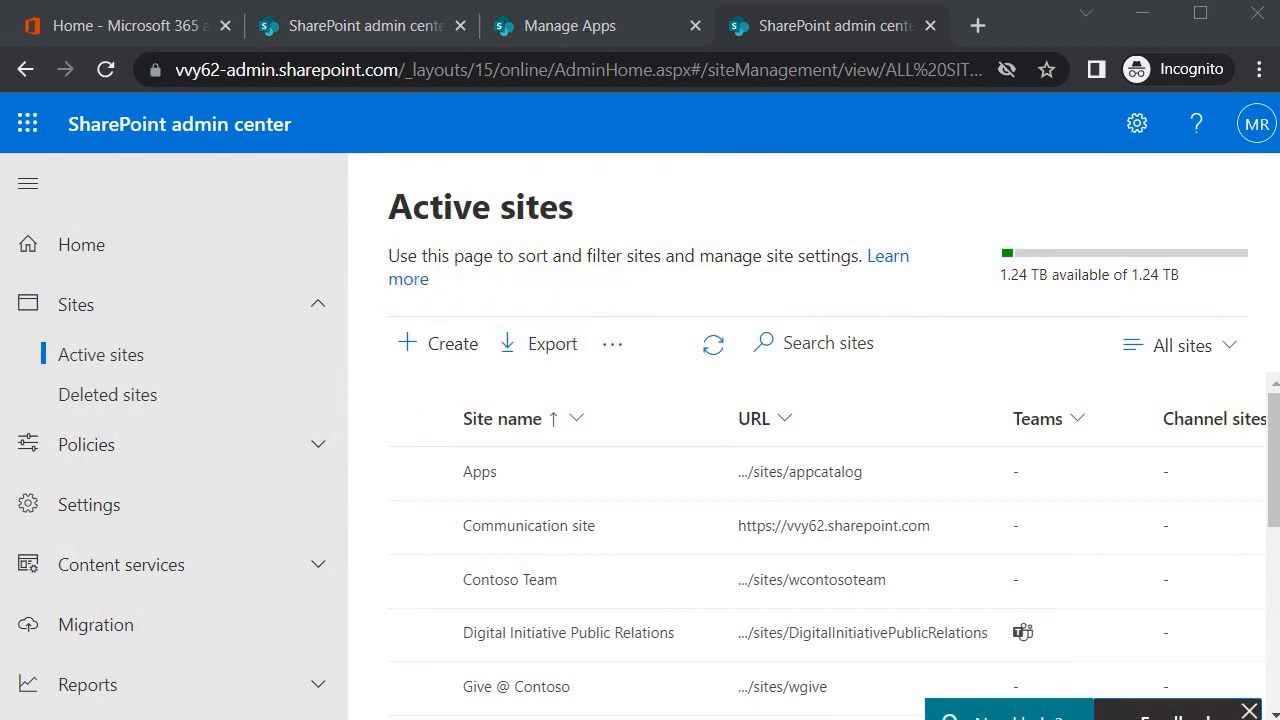
scroll(down, 3)
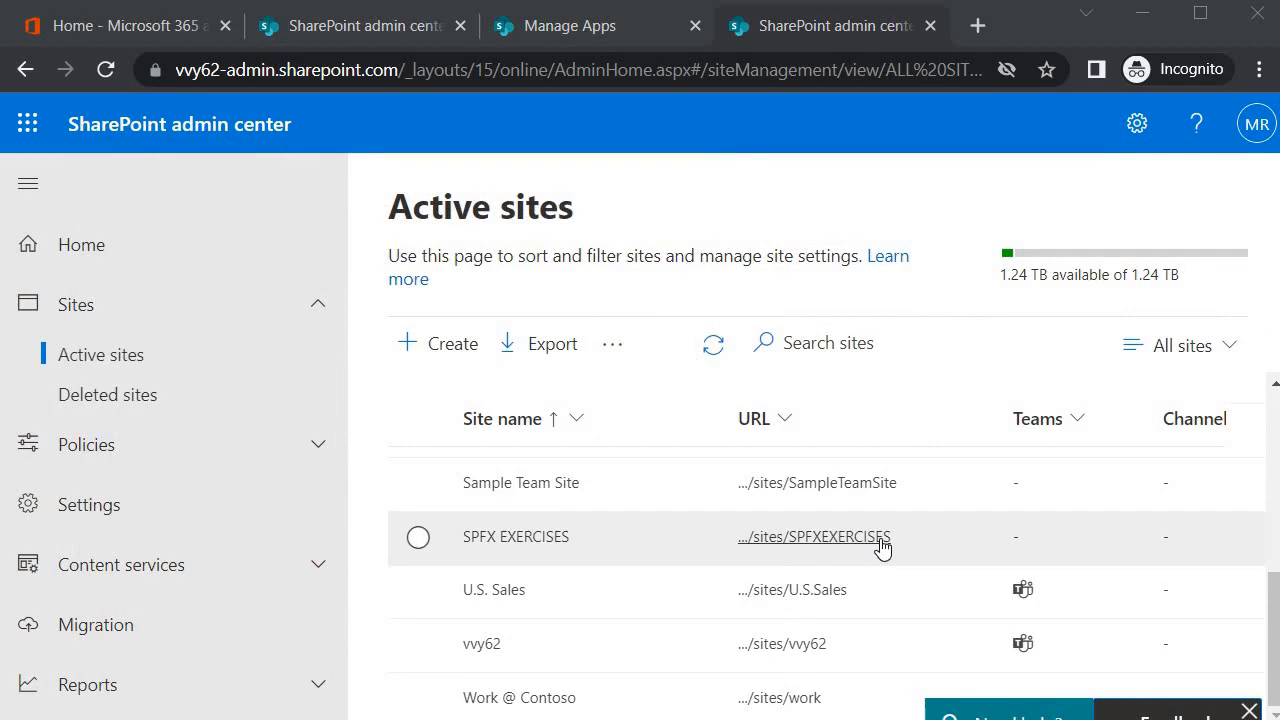
click(813, 536)
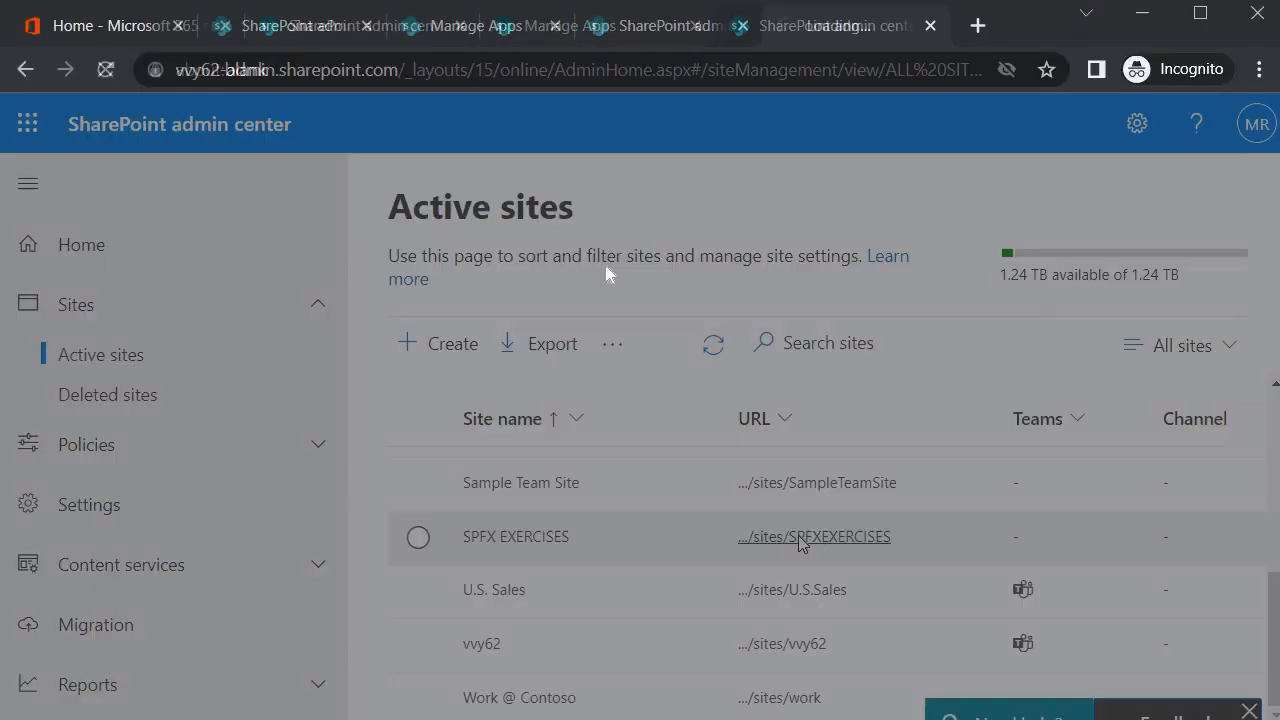
Switch to the browser tab showing the SPFX EXERCISES home page.
click(814, 537)
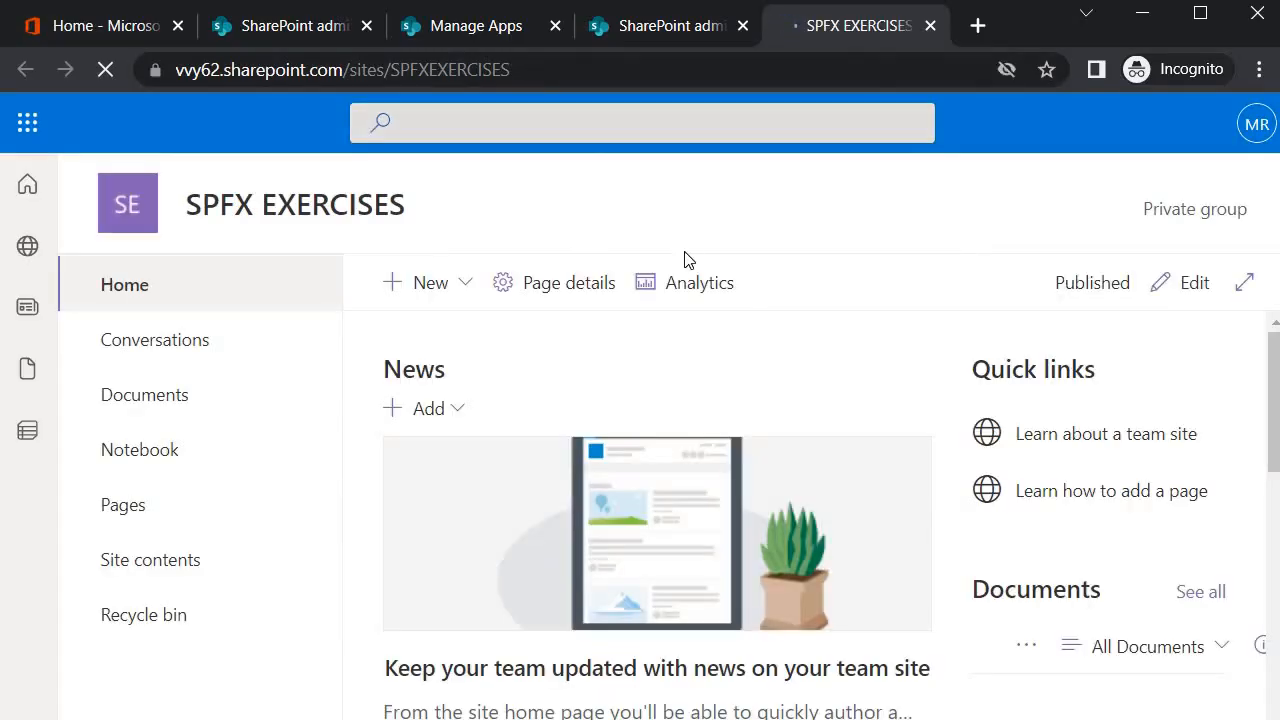
click(124, 284)
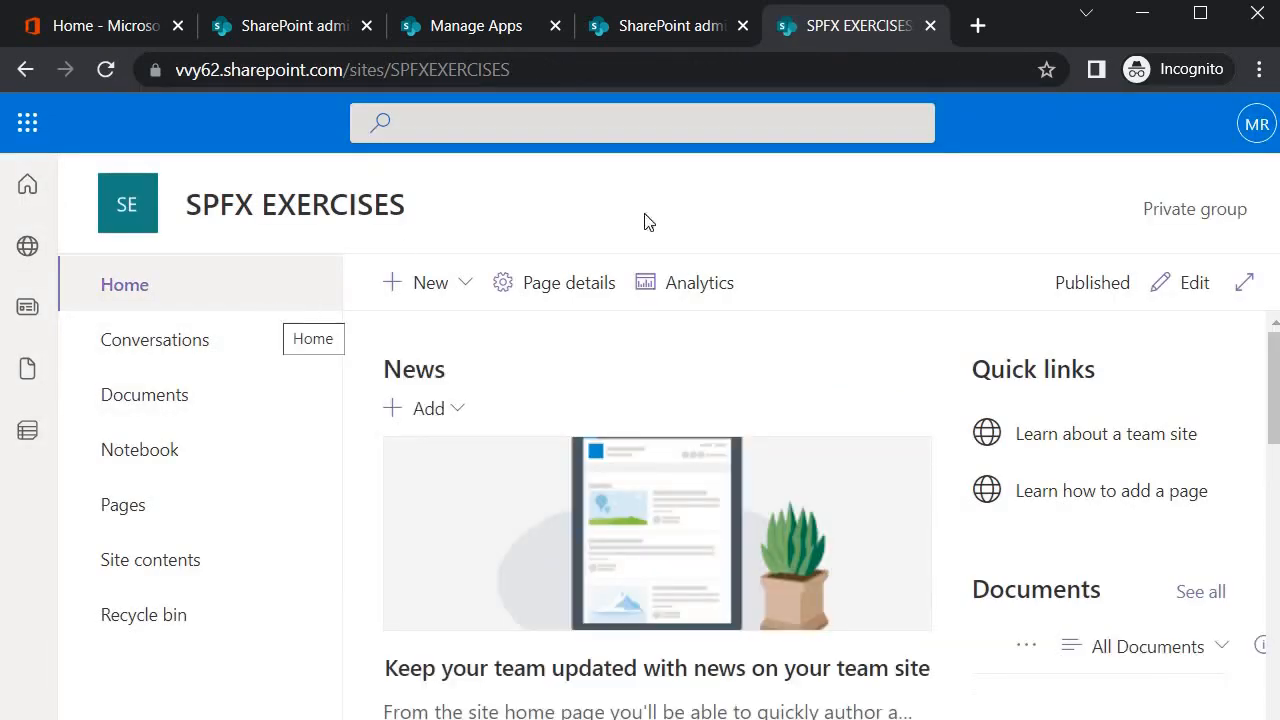
mouse_move(787, 220)
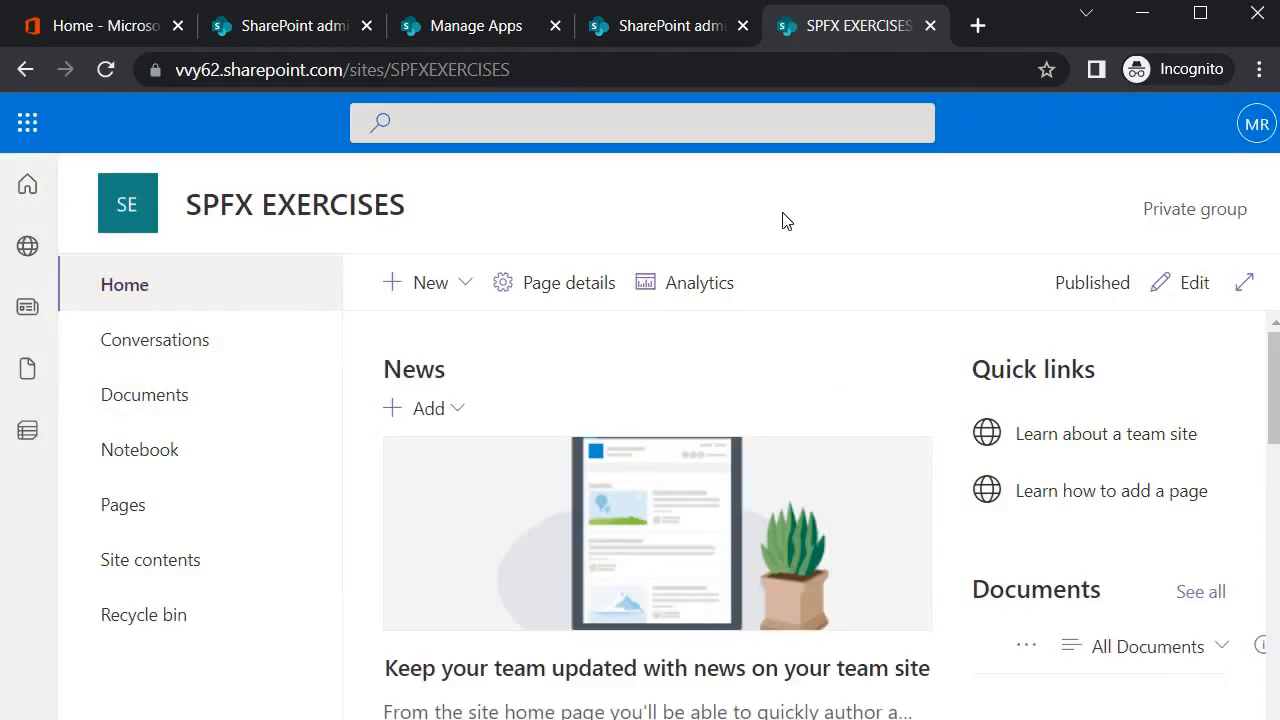